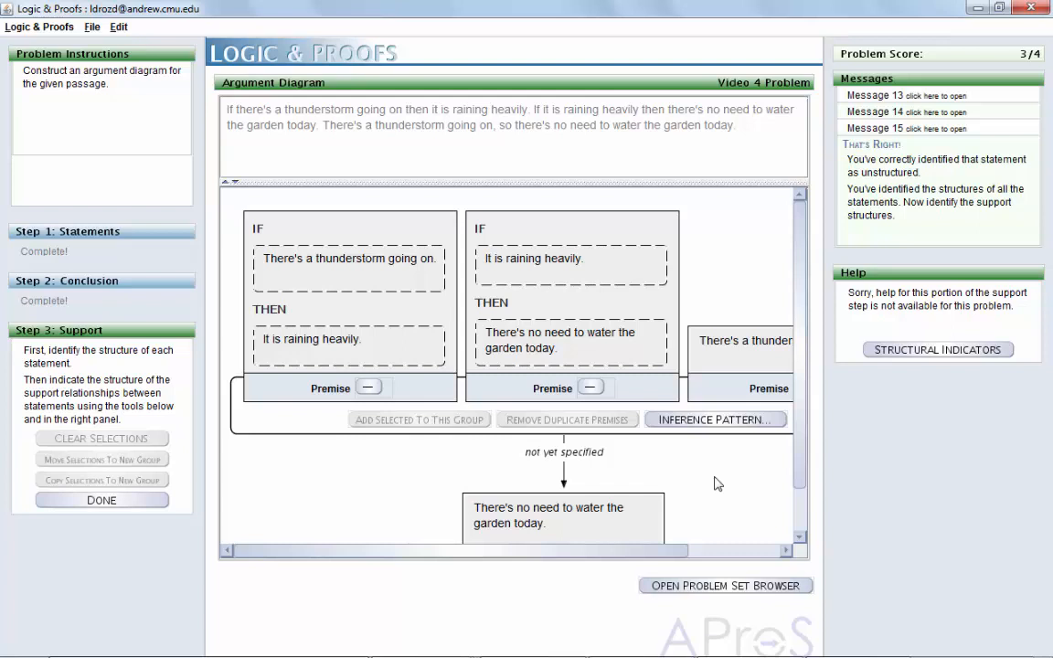
mouse_move(766, 372)
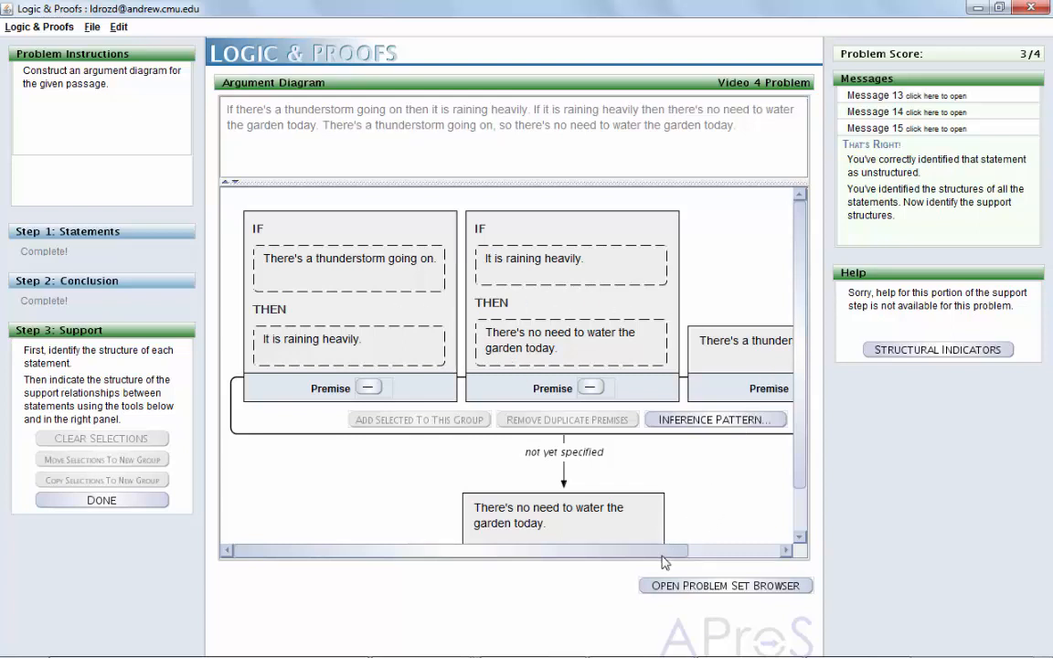
mouse_move(574, 514)
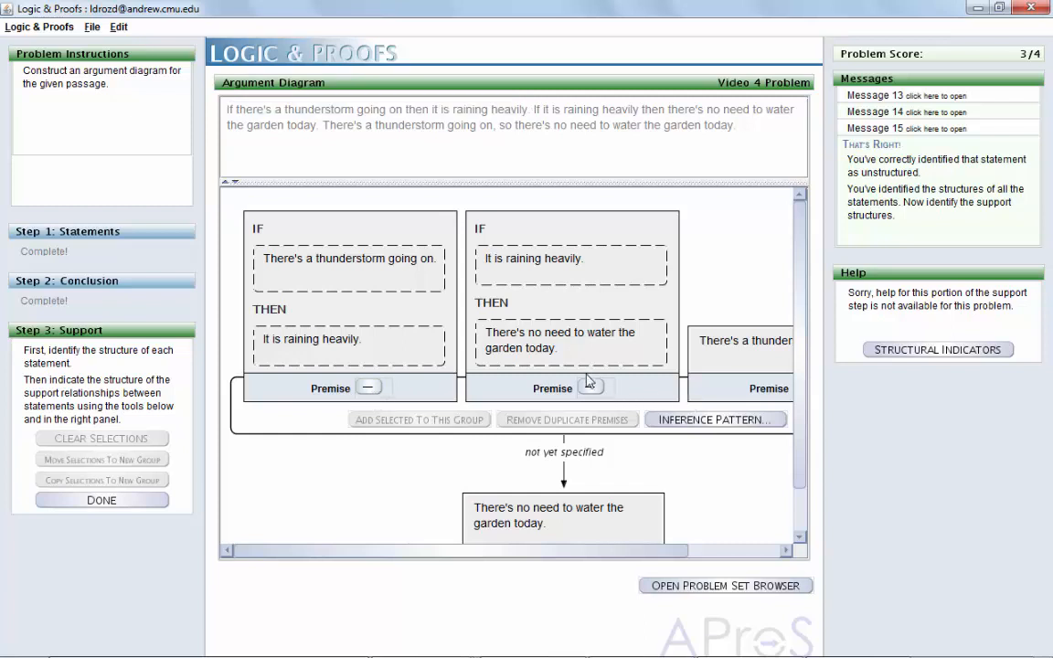
Move the raining-to-no-water conditional into its own group and begin pattern selection for the thunderstorm group.
click(590, 388)
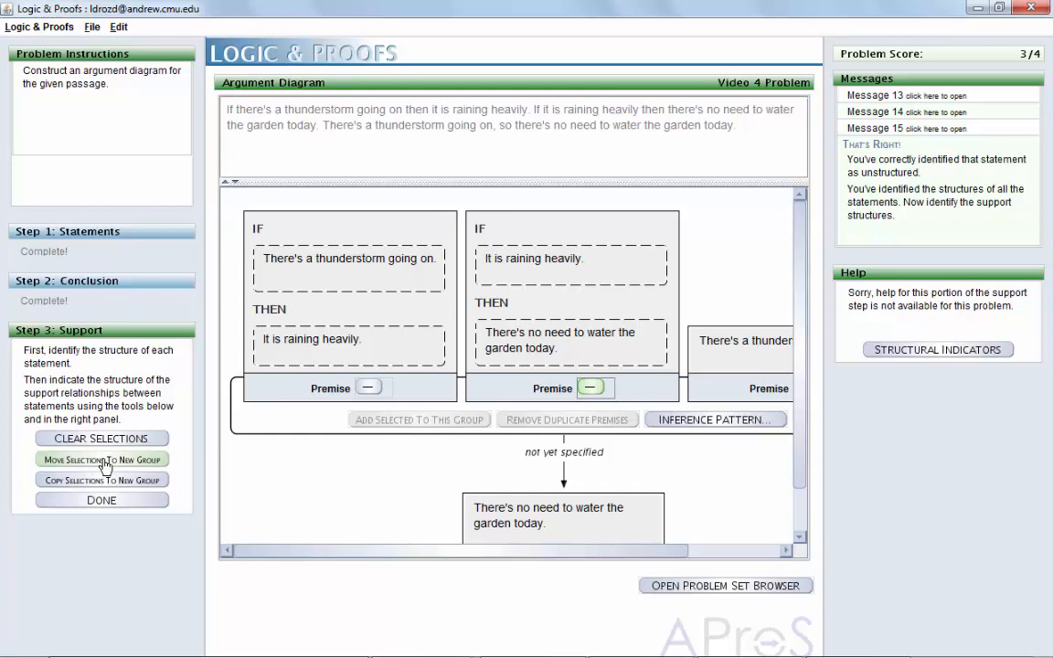
click(101, 459)
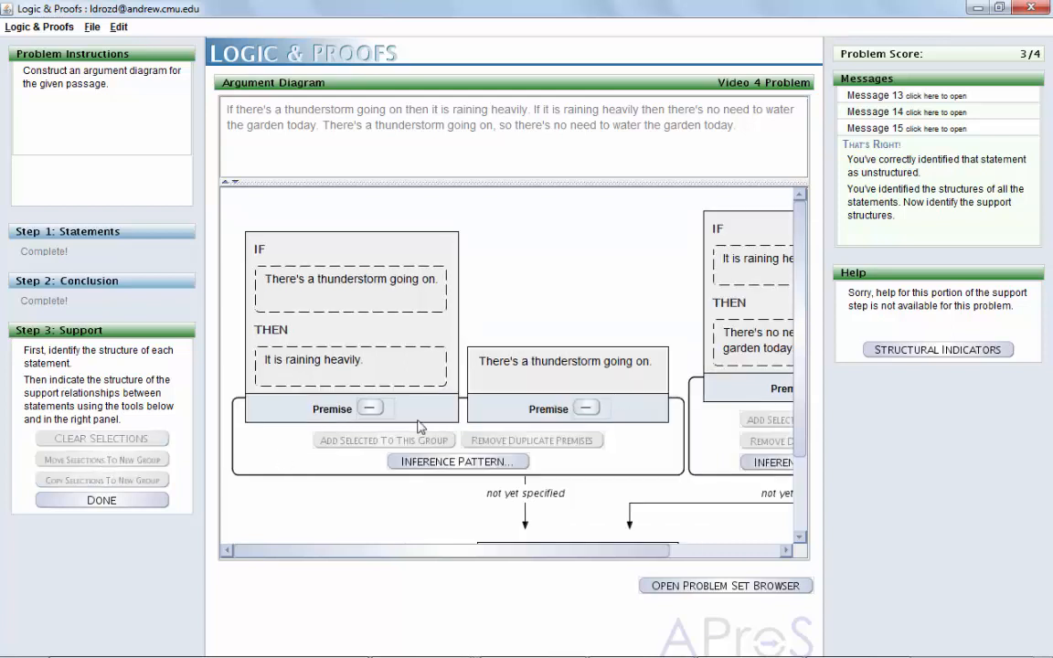
click(457, 461)
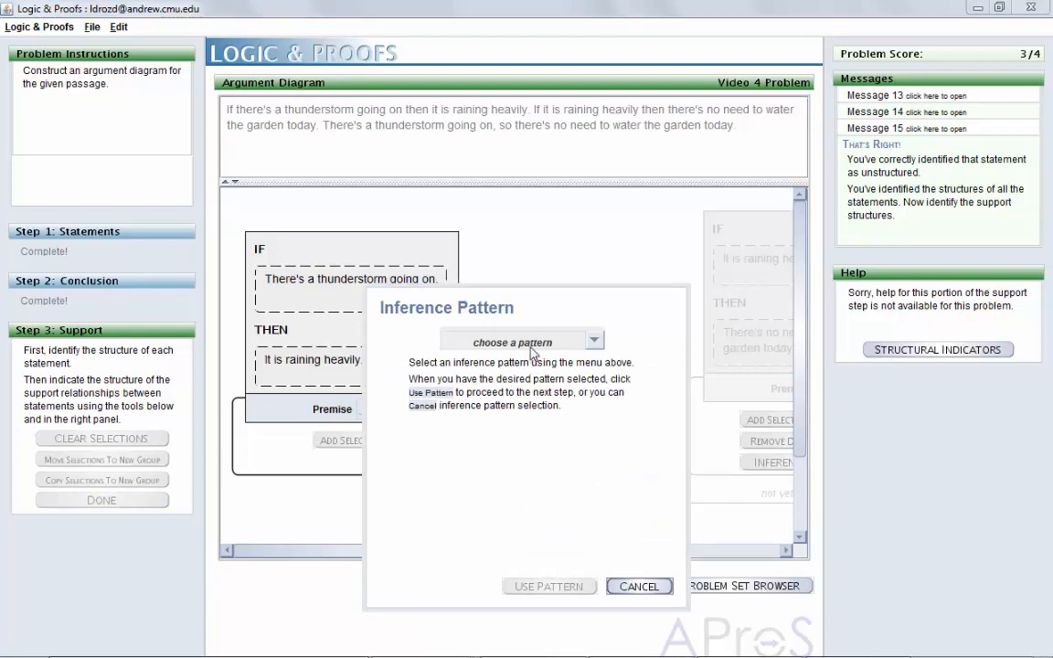
Choose Modus Ponens for the thunderstorm group so its two premises match P and P→Q.
click(594, 341)
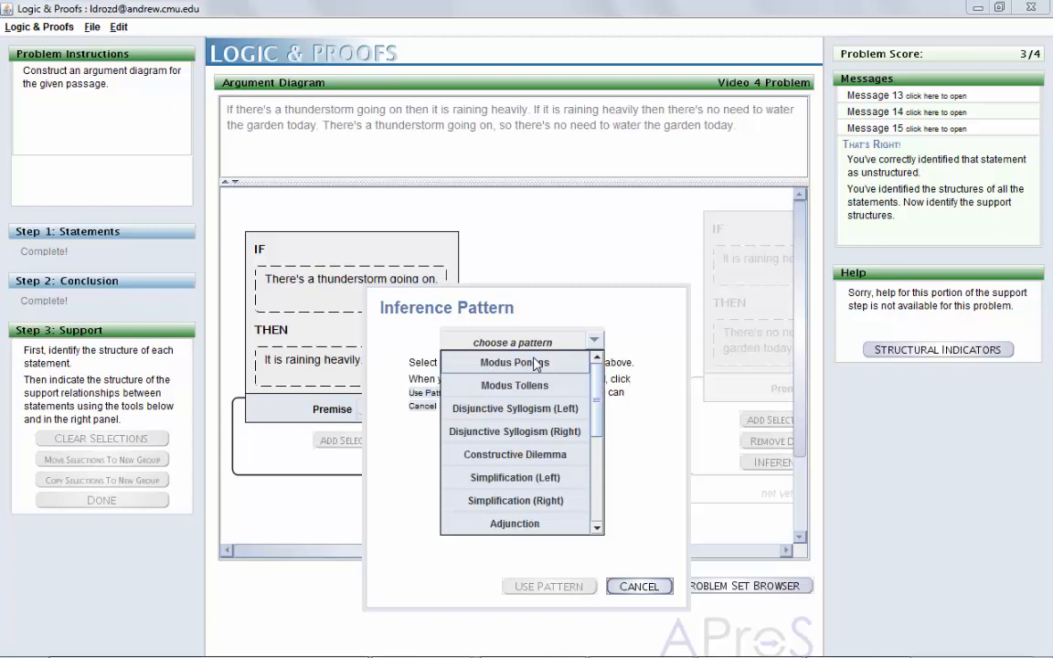
click(515, 362)
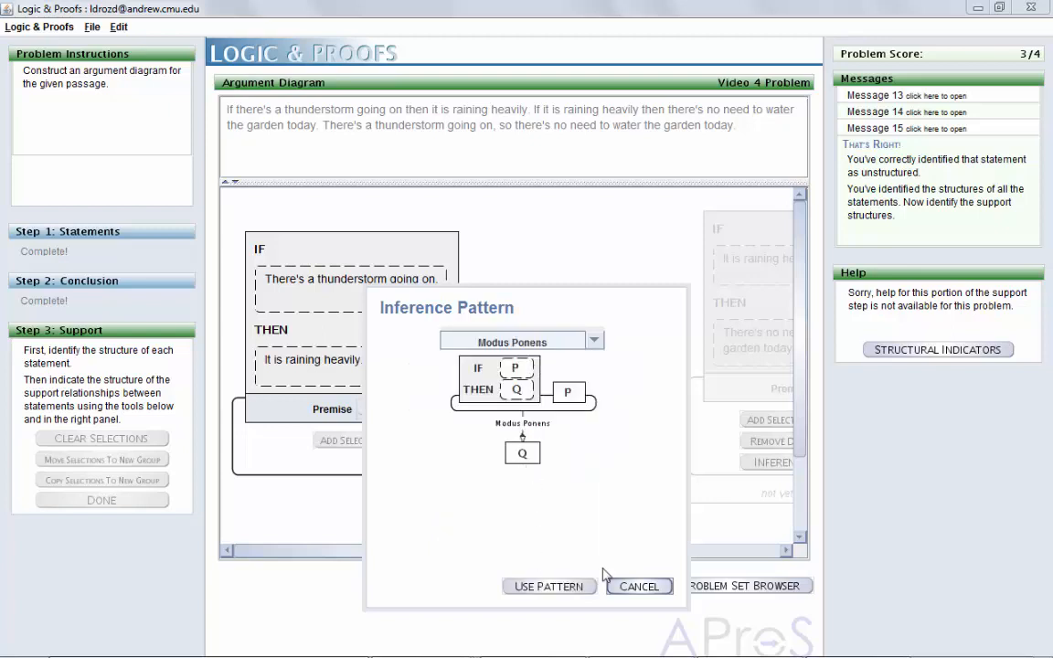
click(548, 586)
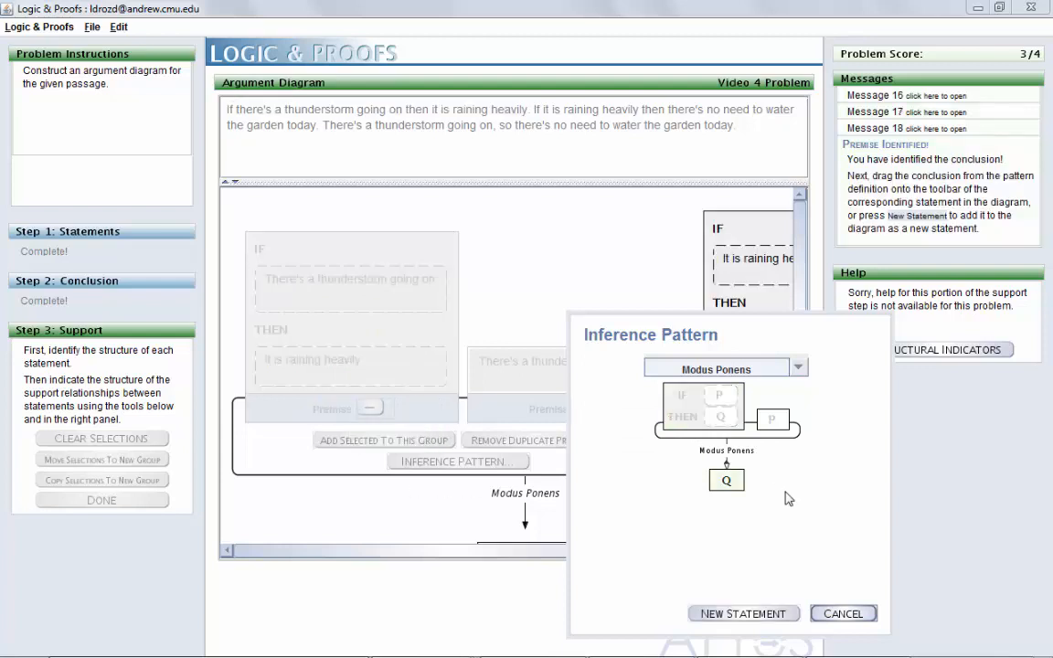
mouse_move(704, 521)
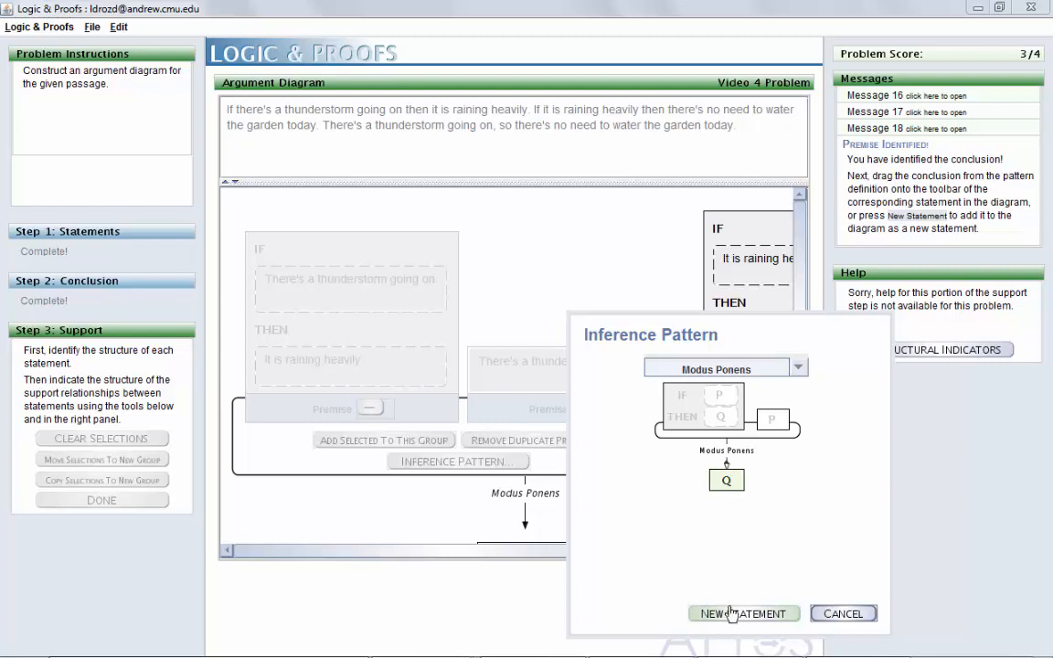
Add "It is raining heavily." as the Modus Ponens conclusion and mark the raining conditional for regrouping.
click(743, 614)
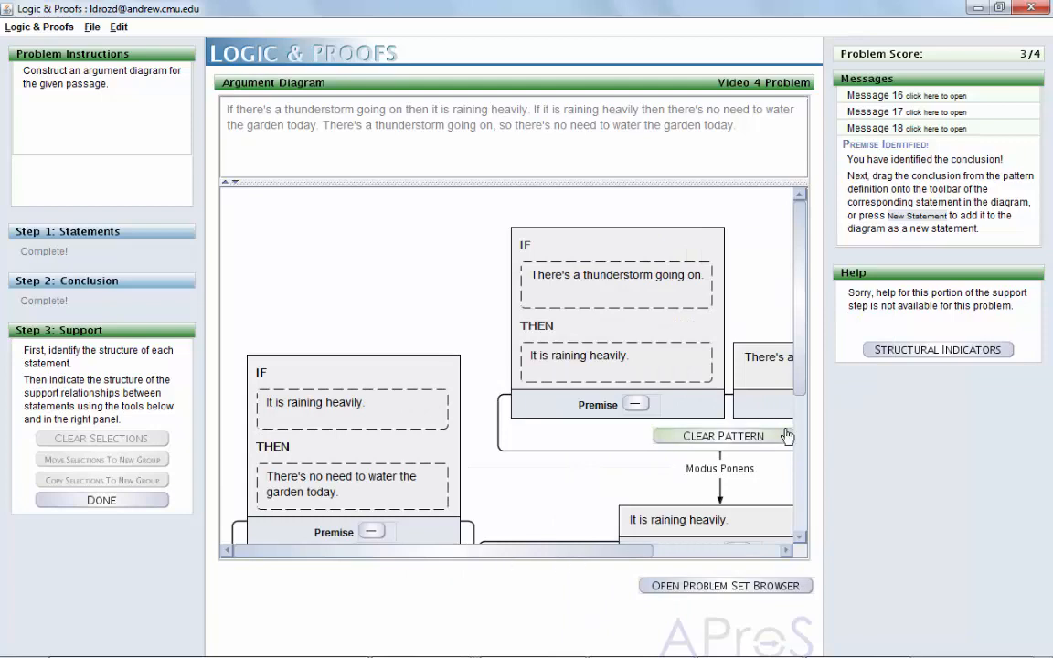
scroll(down, 3)
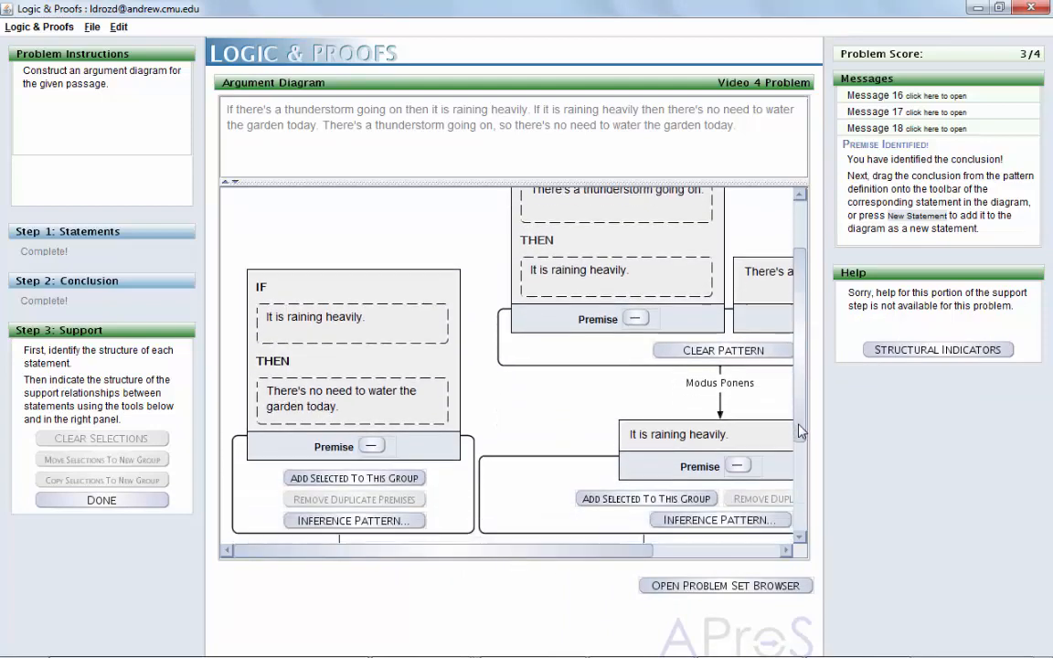
scroll(down, 3)
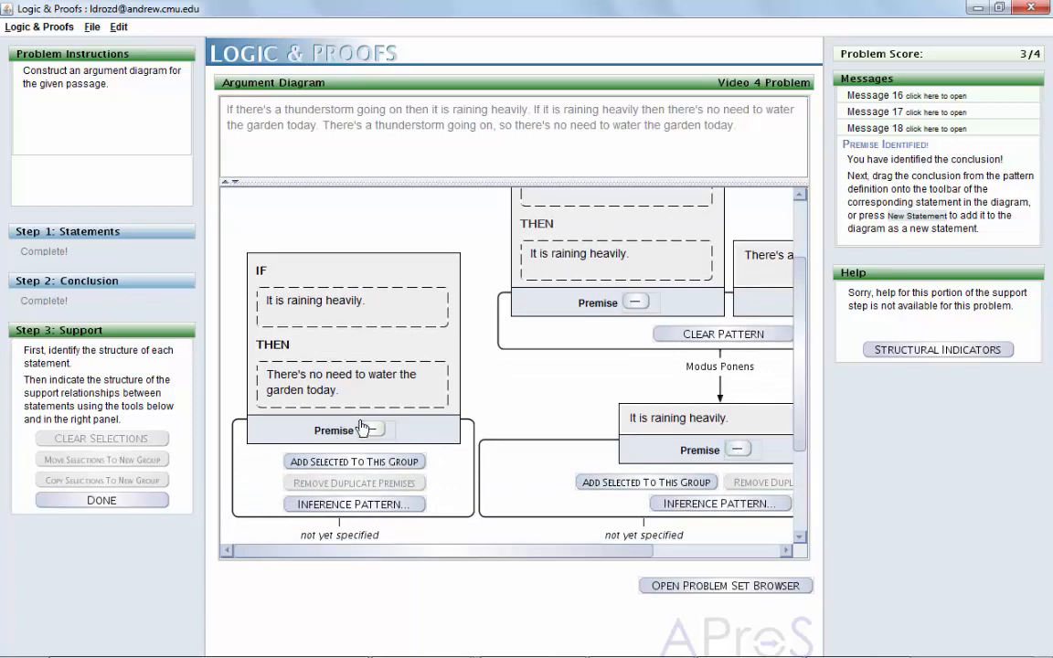
click(371, 429)
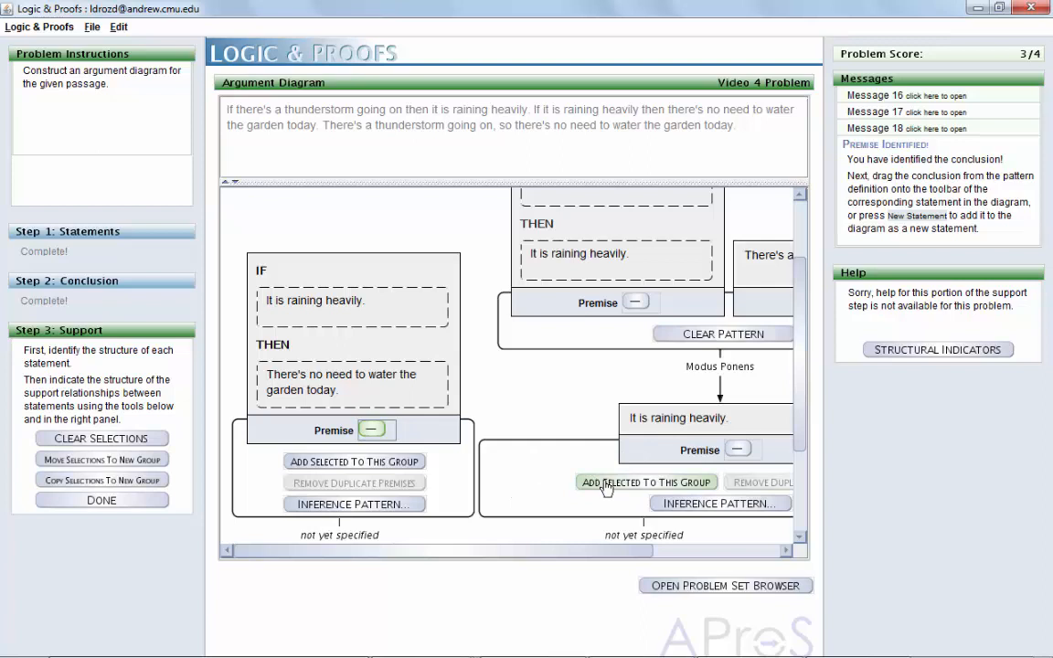
Derive "There's no need to water the garden today." by a second Modus Ponens and submit the diagram for 4/4.
click(646, 482)
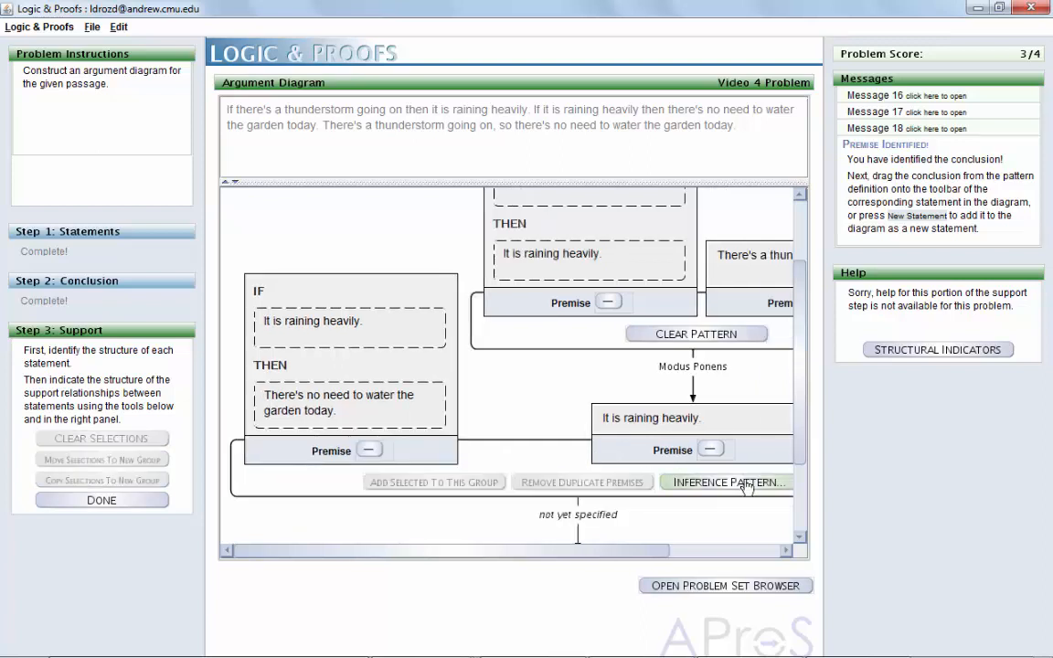
click(727, 482)
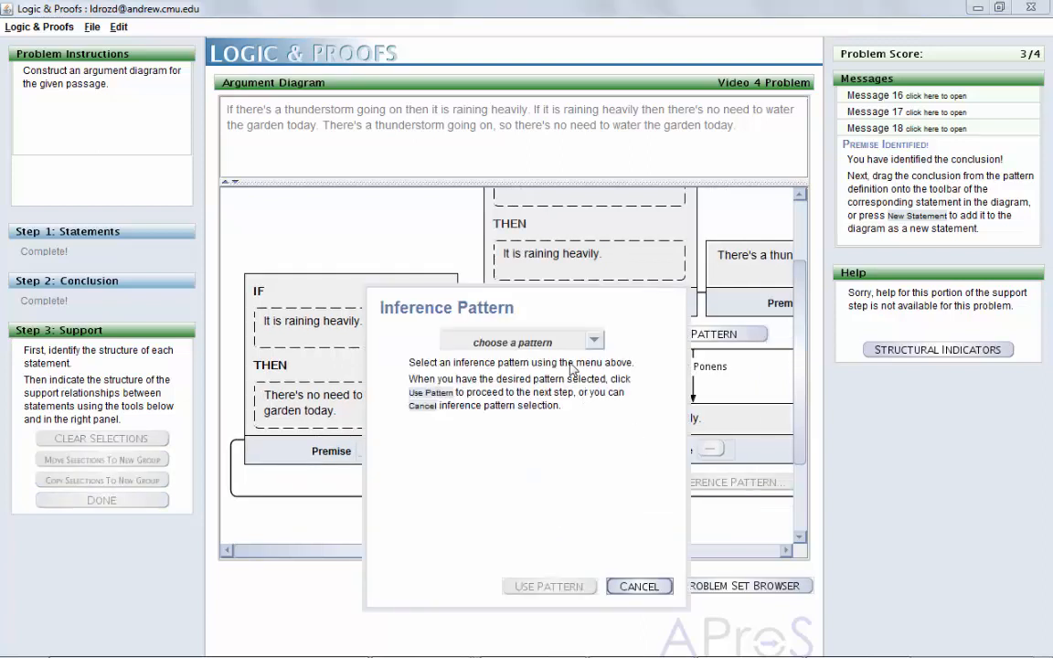
click(595, 340)
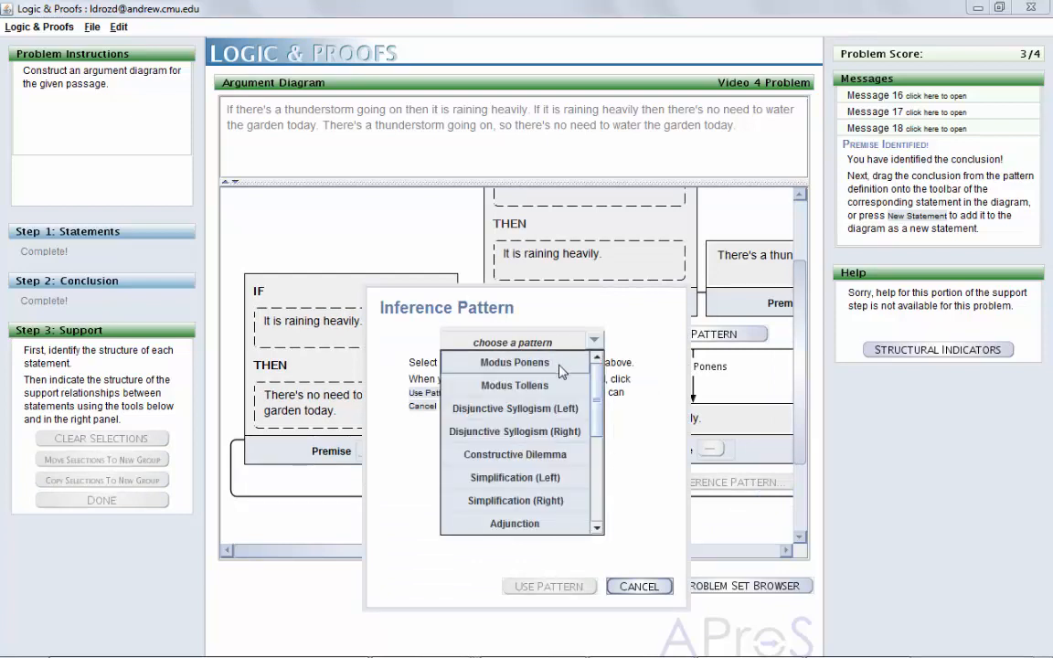
click(514, 362)
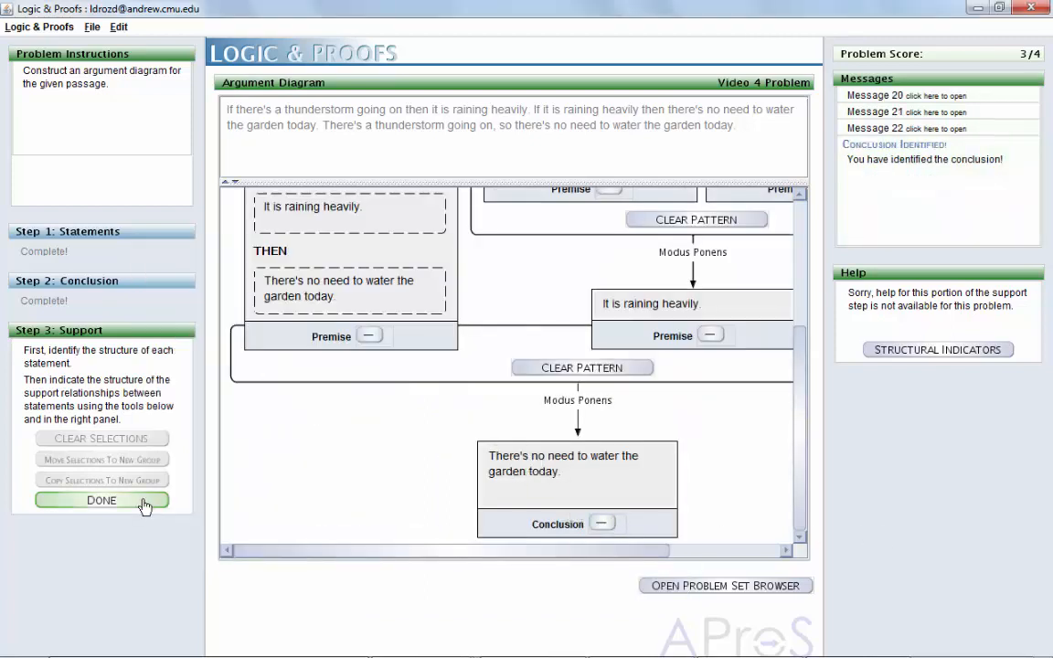
click(101, 500)
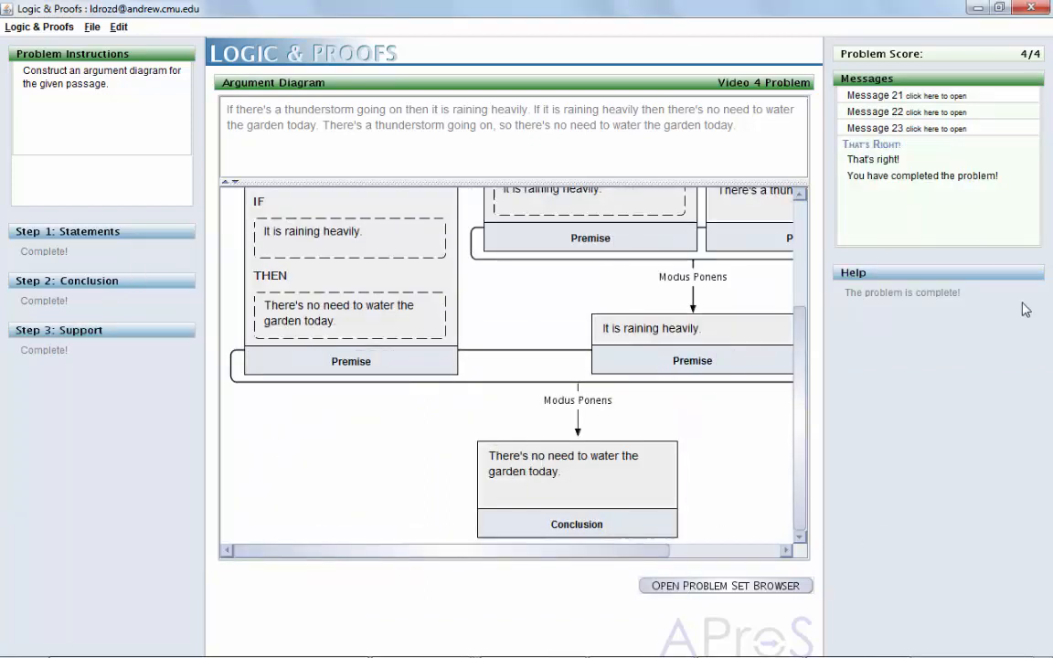